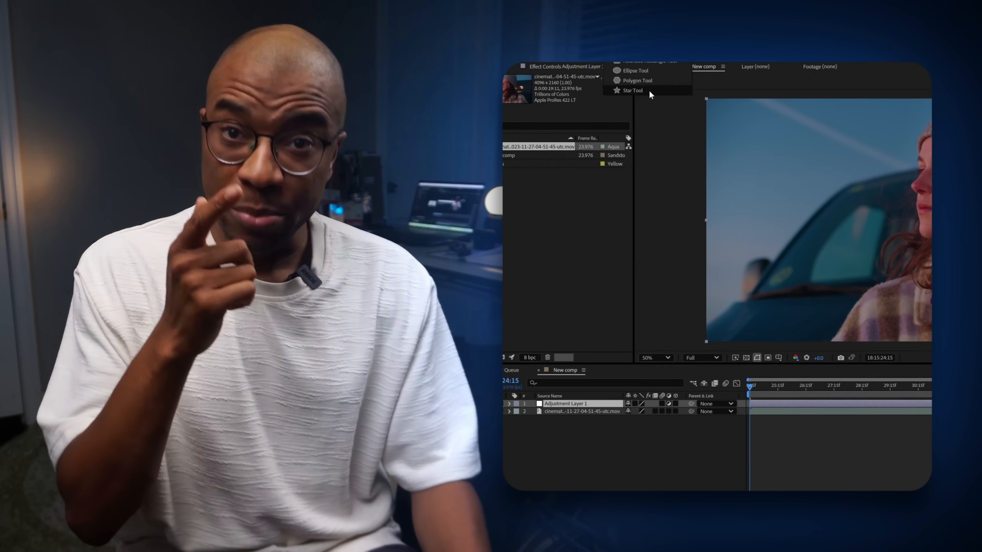
Choose the Polygon Tool from the shape-tool flyout for masking the adjustment layer.
click(633, 90)
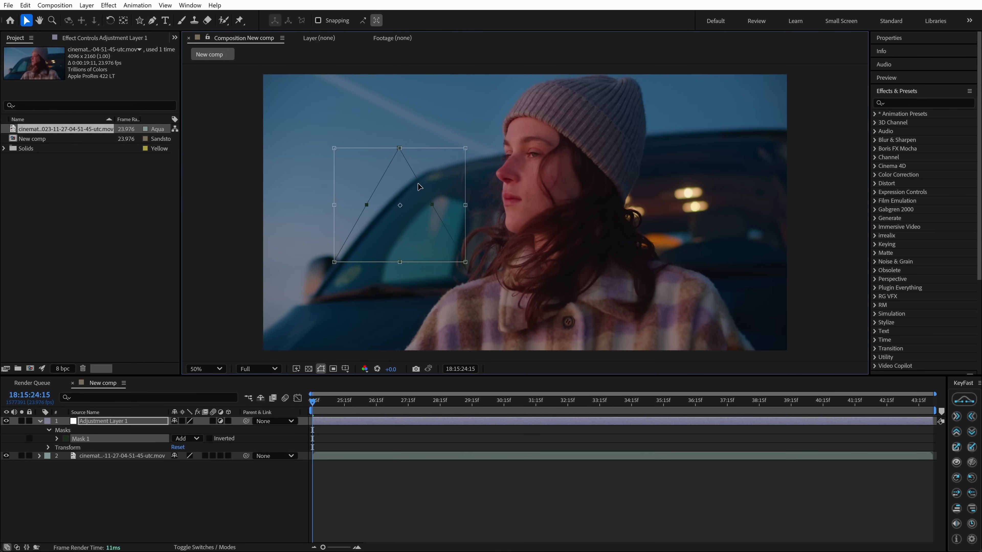
Draw a triangular mask on Adjustment Layer 1 over the upper-left of the footage.
drag(581, 64, 644, 184)
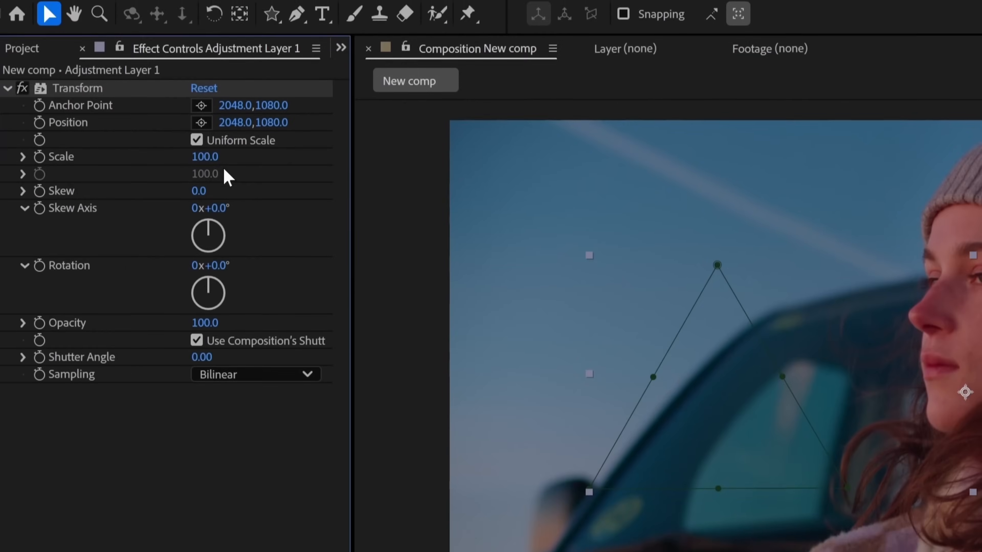
Set the Transform effect's Scale on the masked adjustment layer to 120.
text(120)
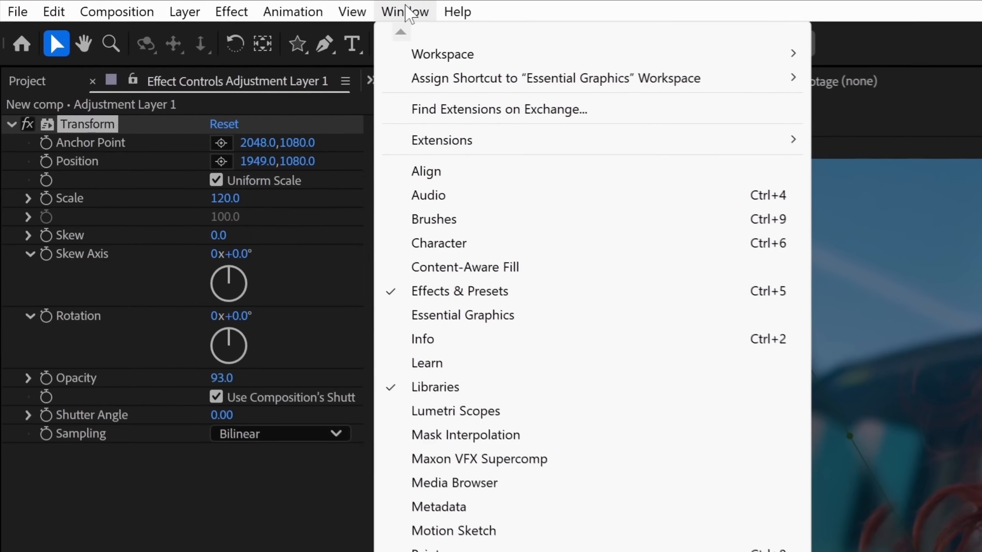
Build the Prism Effect template in Essential Graphics and save the project for export.
click(462, 315)
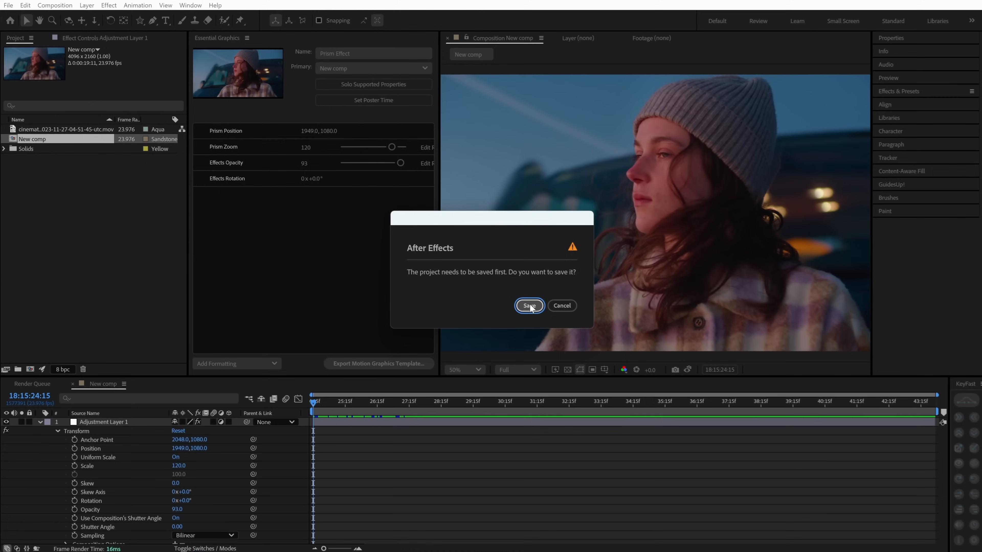
click(530, 306)
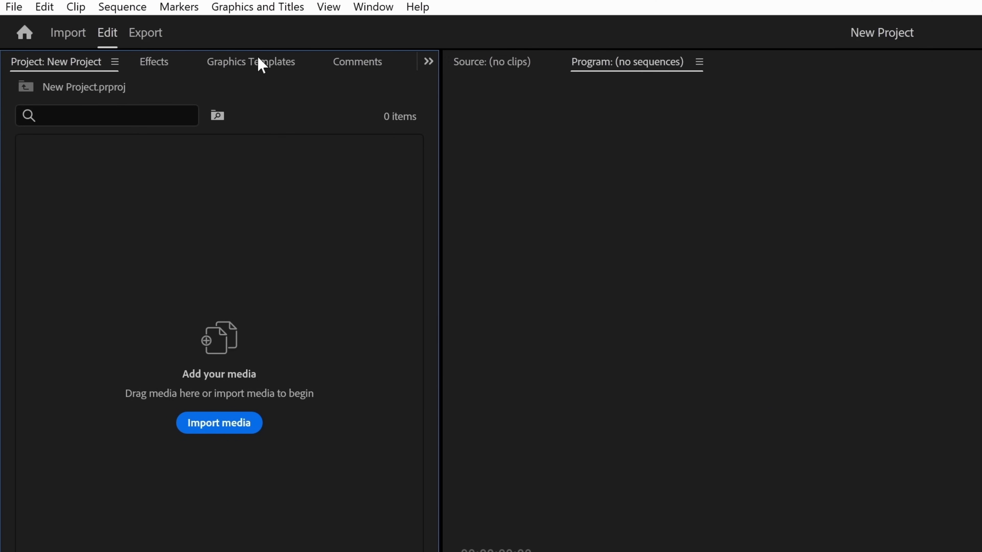
Place the Prism Effect template on Sequence 01 and select it to show its graphic parameters.
click(250, 61)
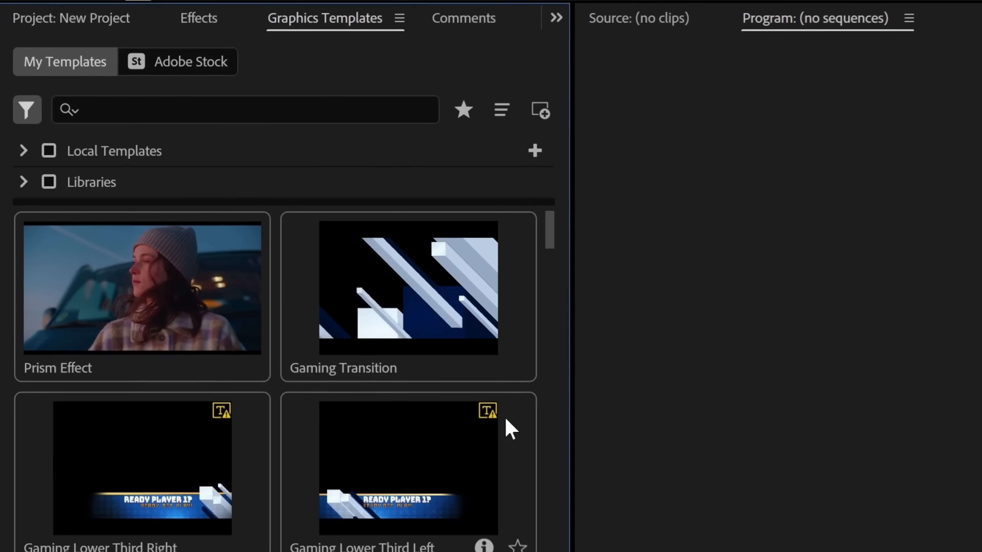
click(142, 288)
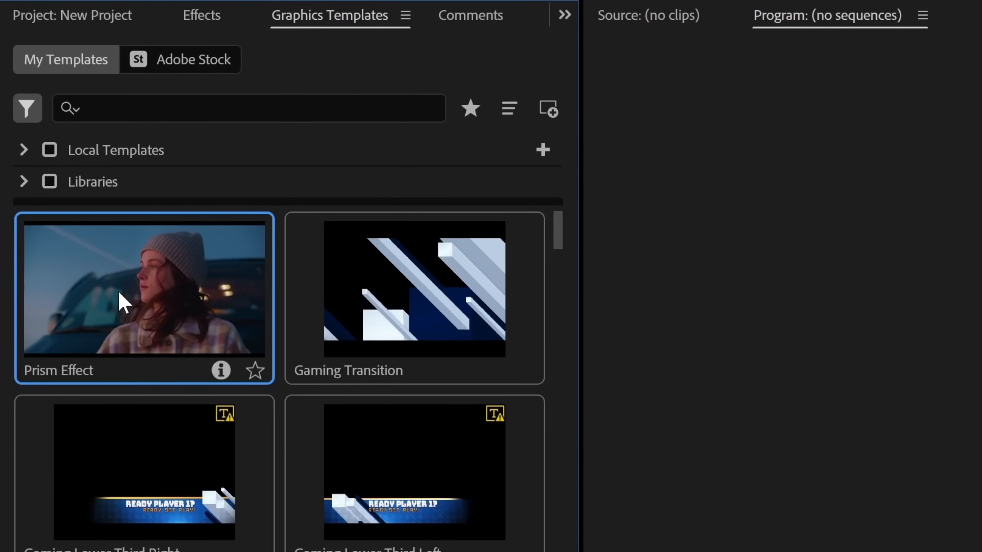
mouse_move(355, 376)
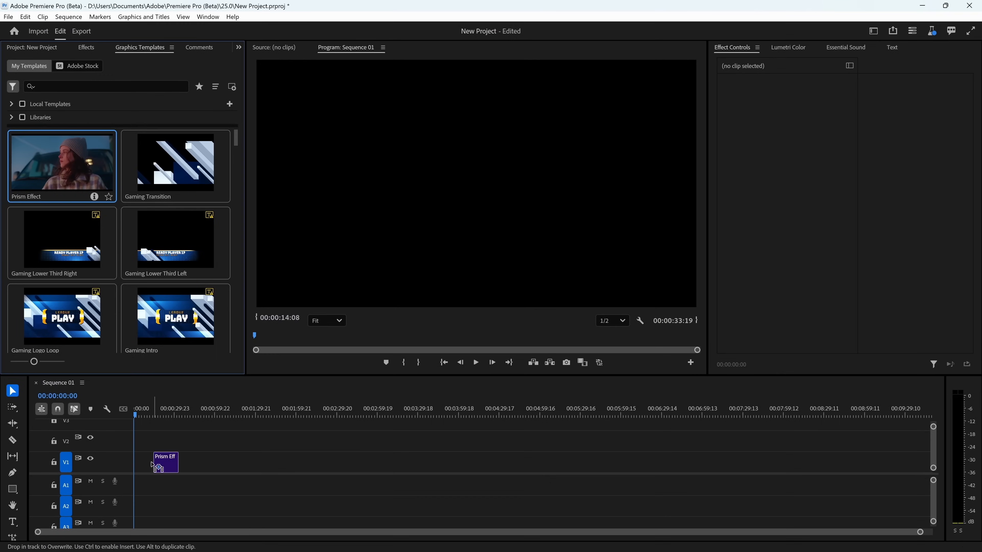
click(165, 463)
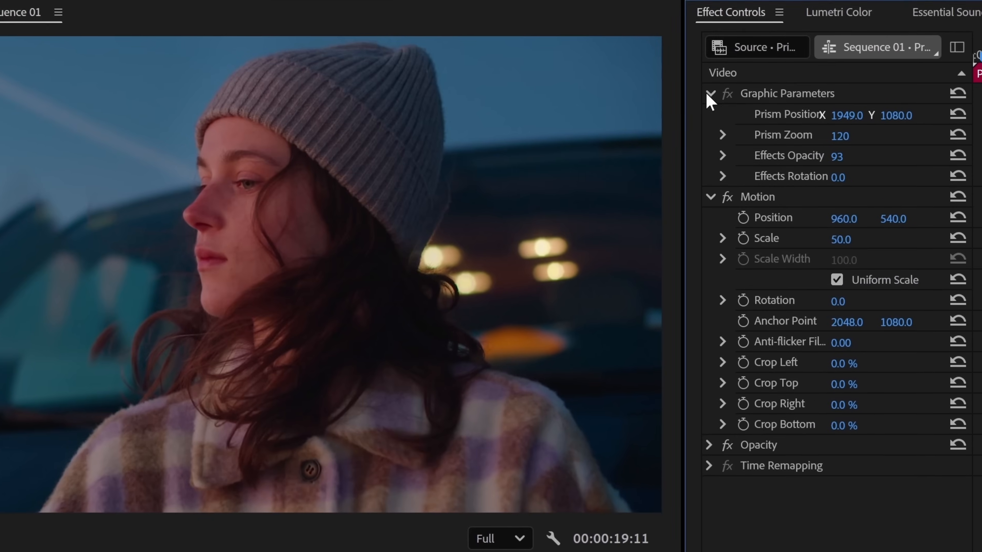